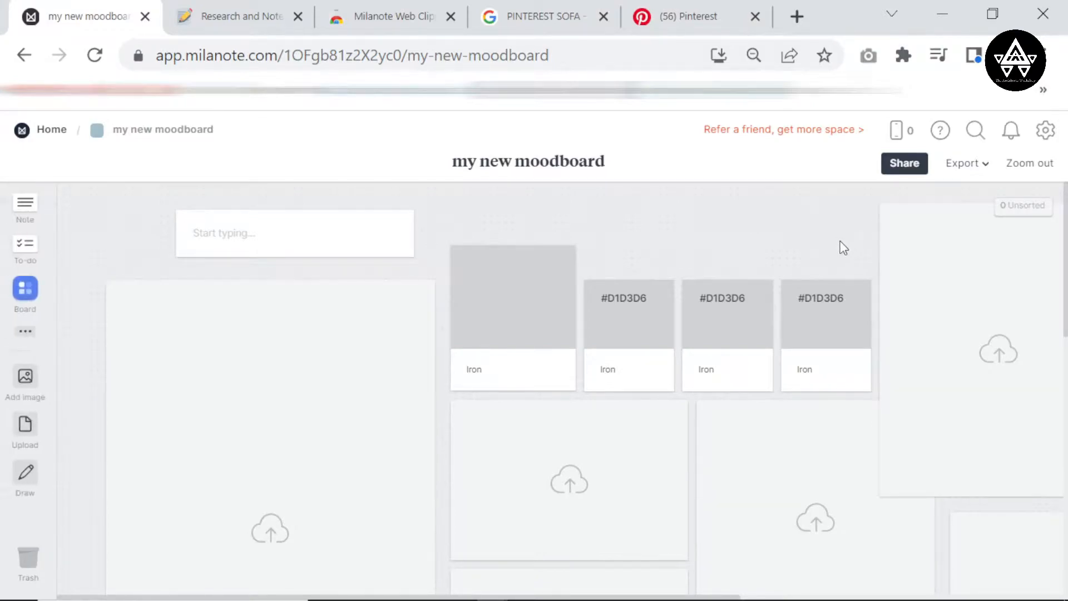
mouse_move(461, 472)
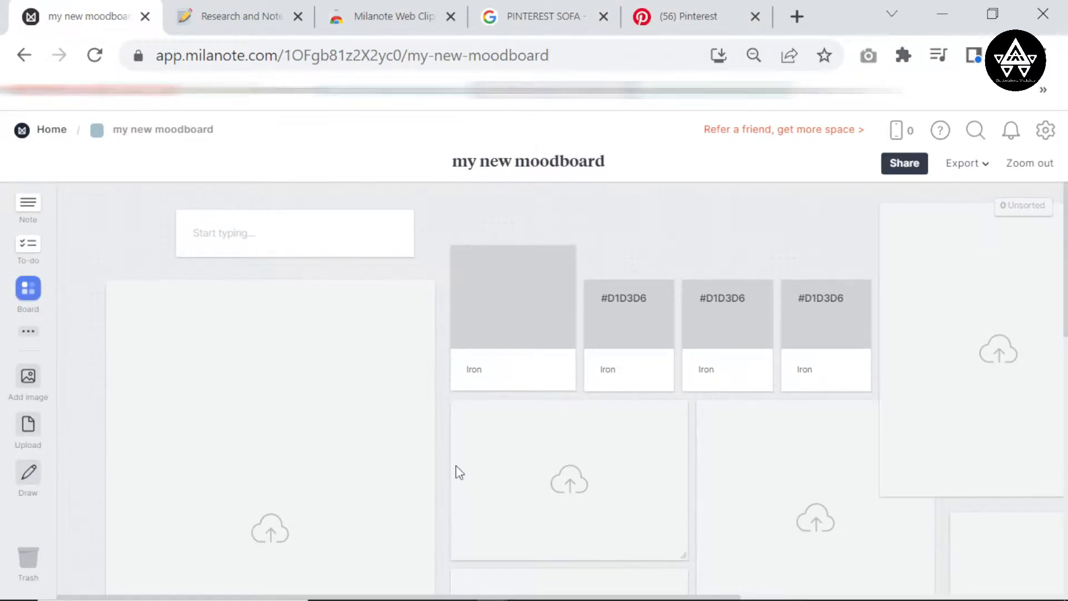
mouse_move(795, 359)
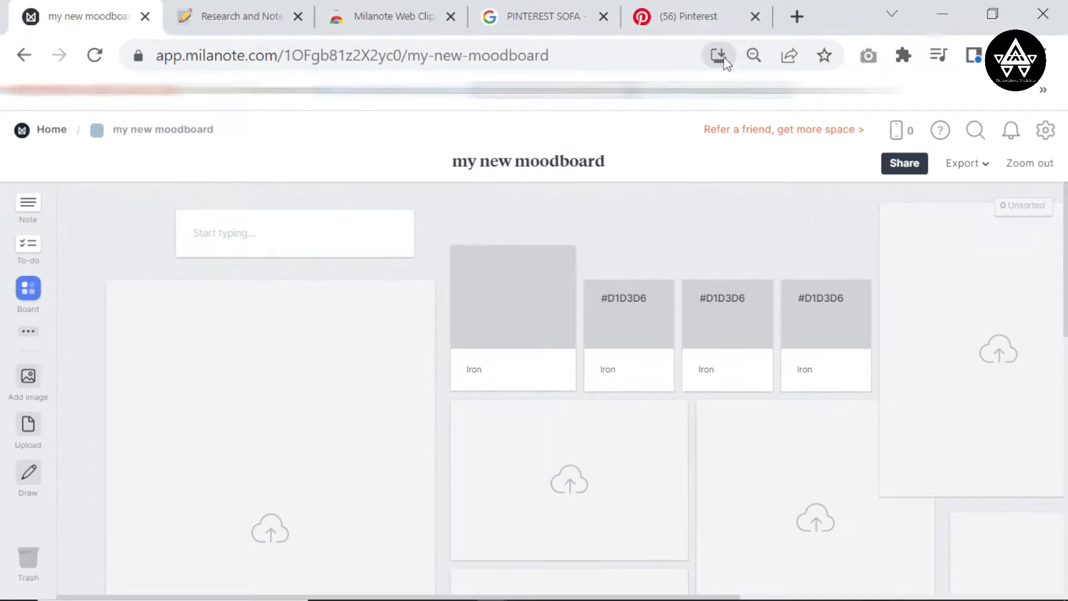
mouse_move(752, 66)
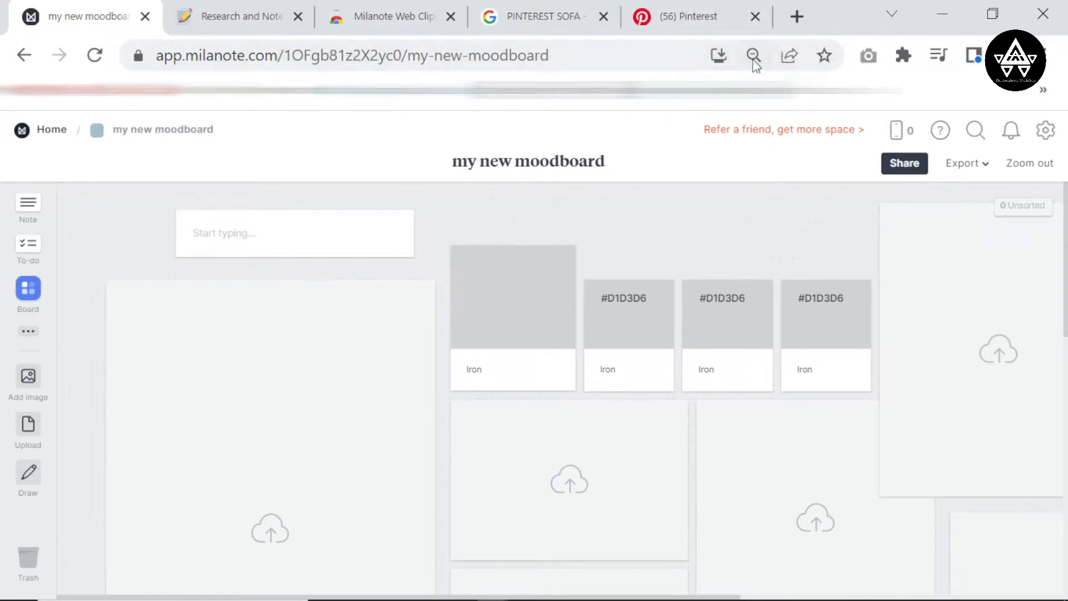
Install Milanote from Chrome's address-bar install prompt so the moodboard runs as a standalone app.
click(350, 55)
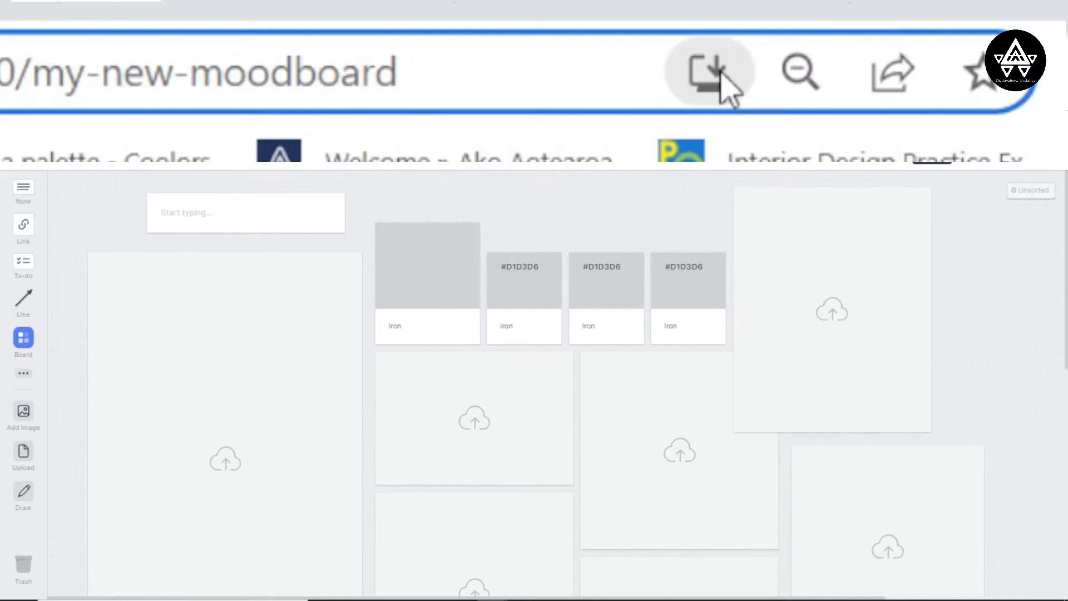
mouse_move(703, 72)
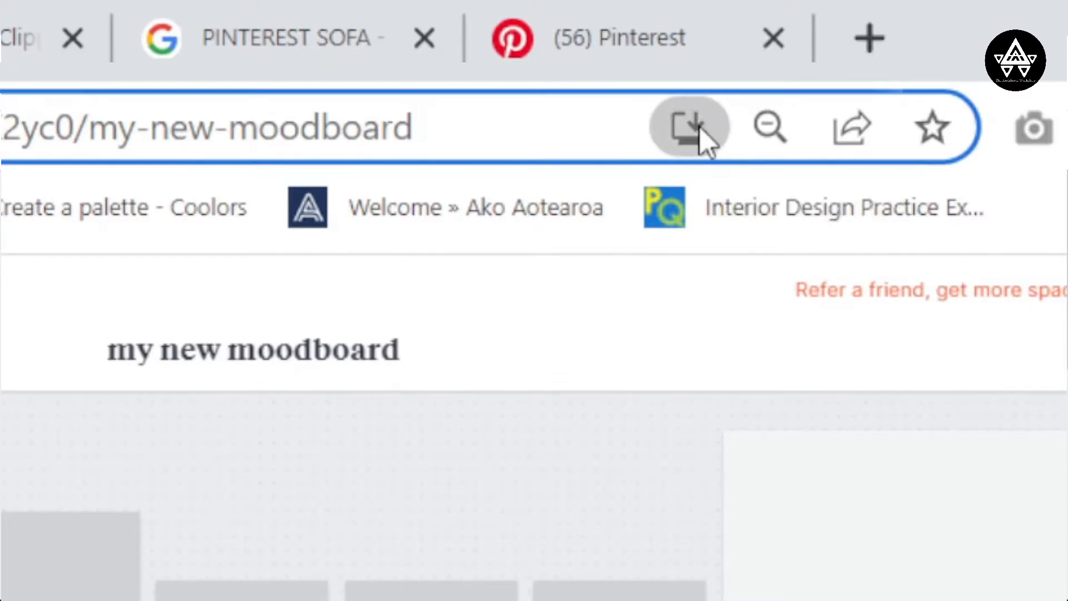
click(686, 127)
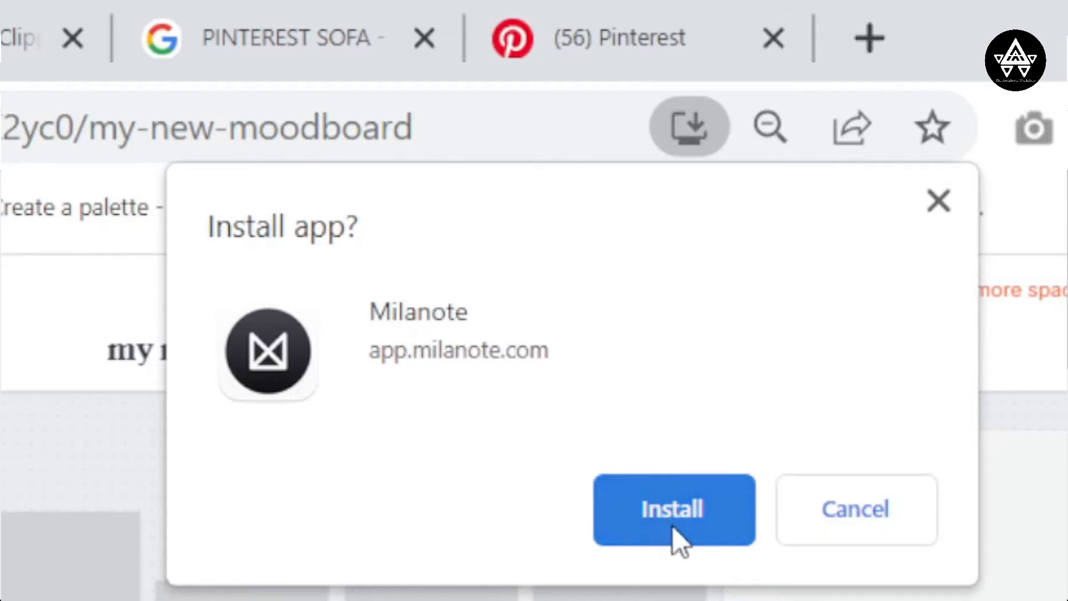
click(672, 509)
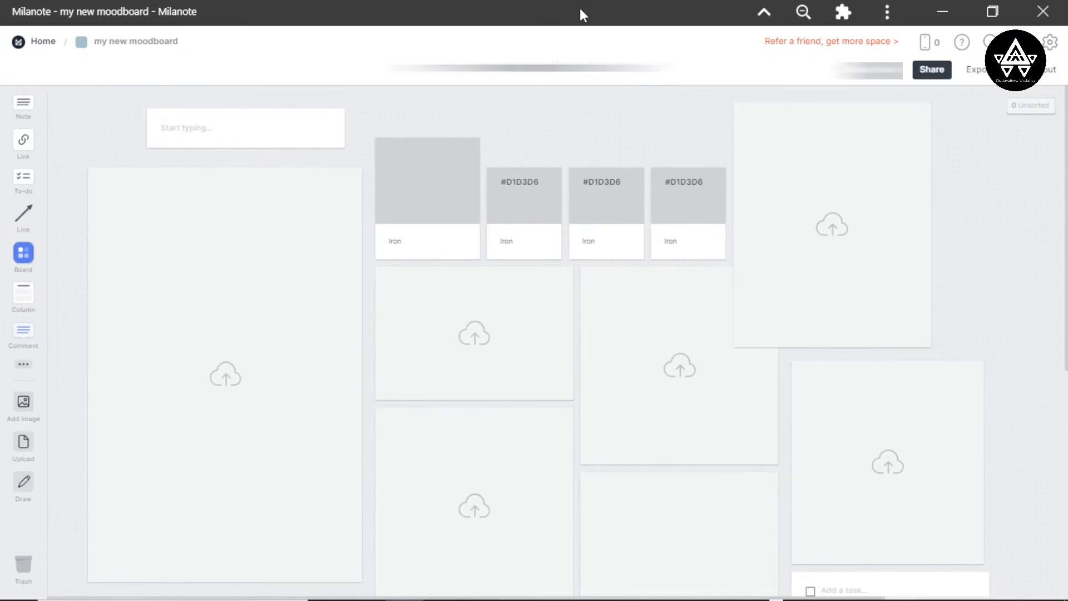
mouse_move(533, 5)
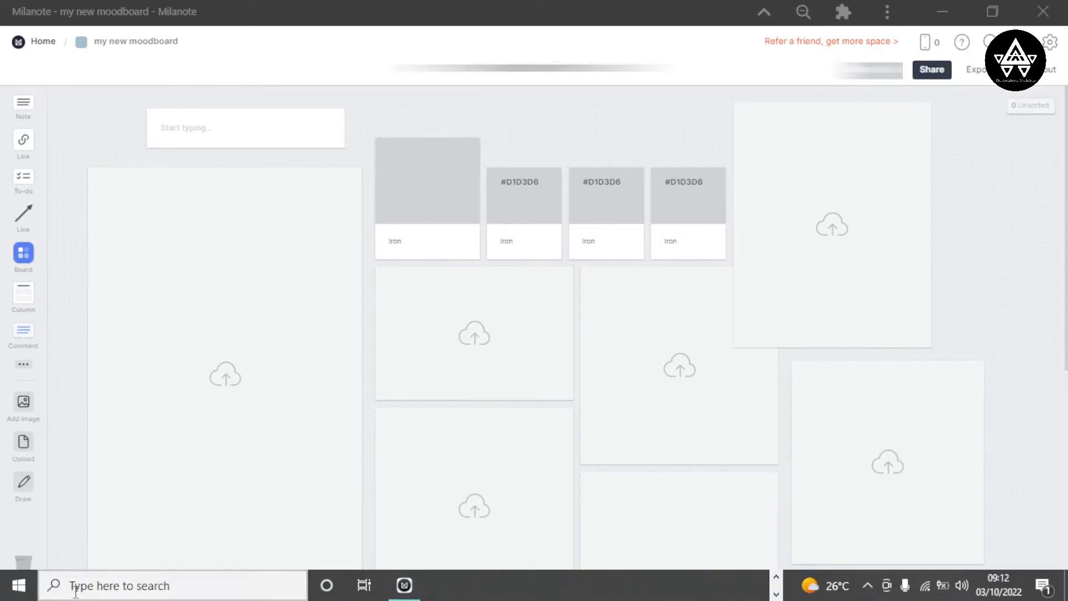
text(milanote)
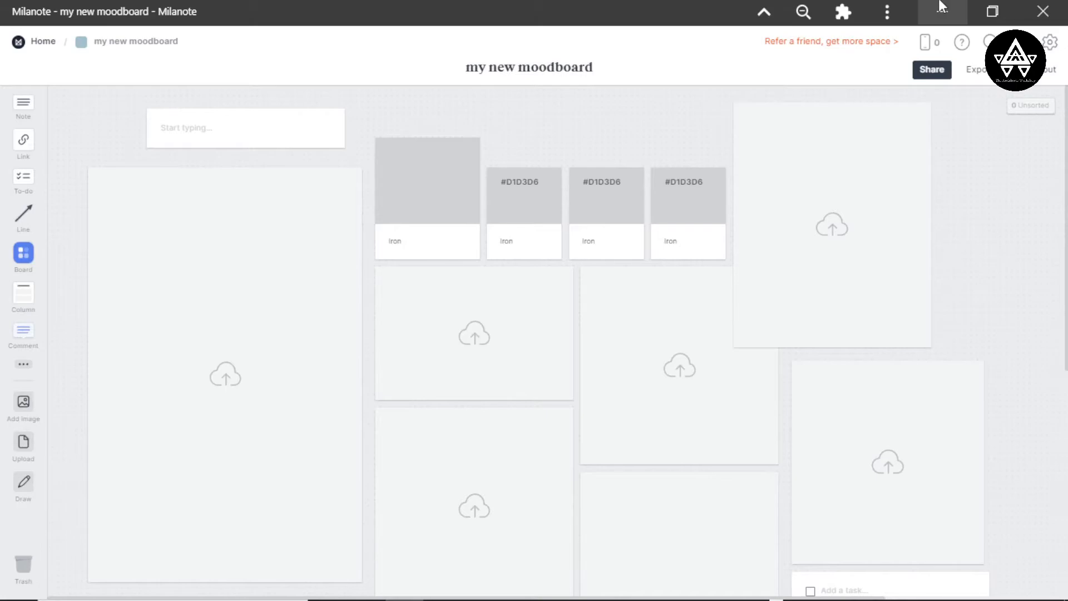
mouse_move(1048, 10)
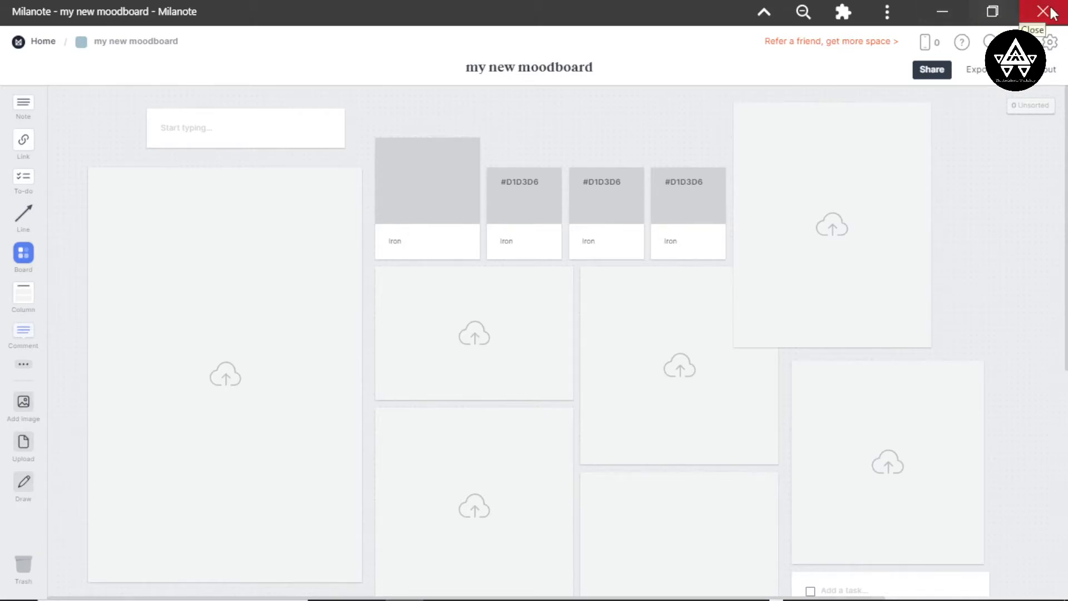
Close the Milanote app window before relaunching it at the Home board.
click(42, 40)
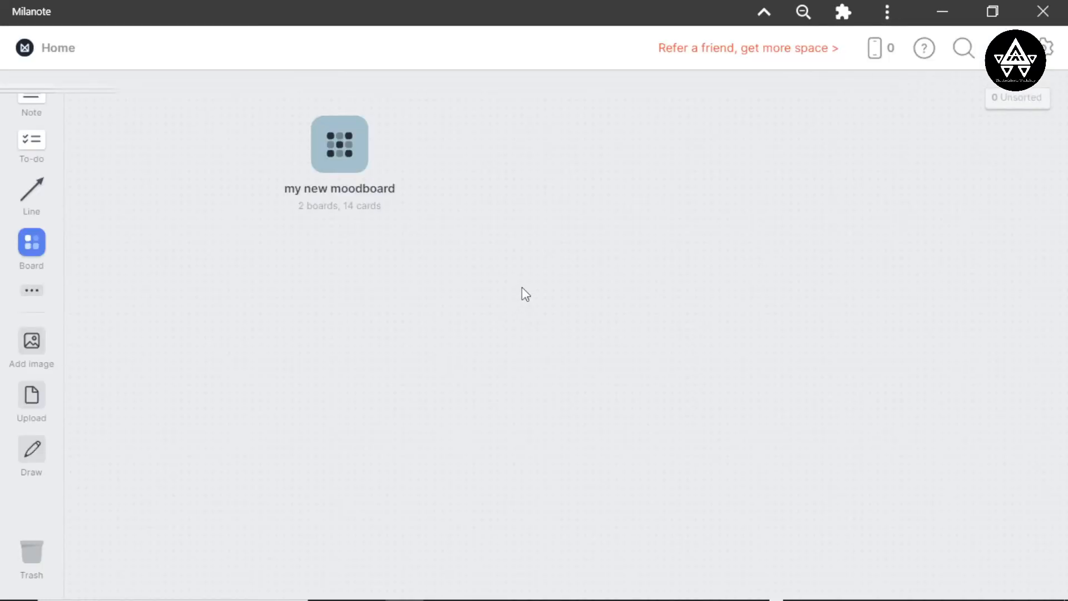
Zoom the Home board view out to 80% from the title-bar zoom control.
click(802, 11)
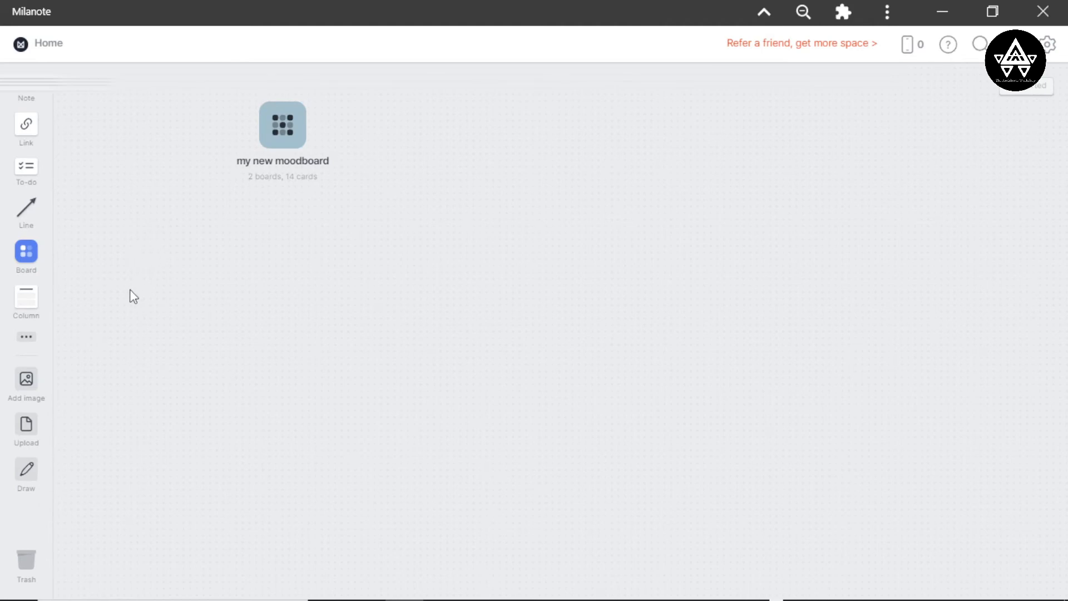
click(803, 11)
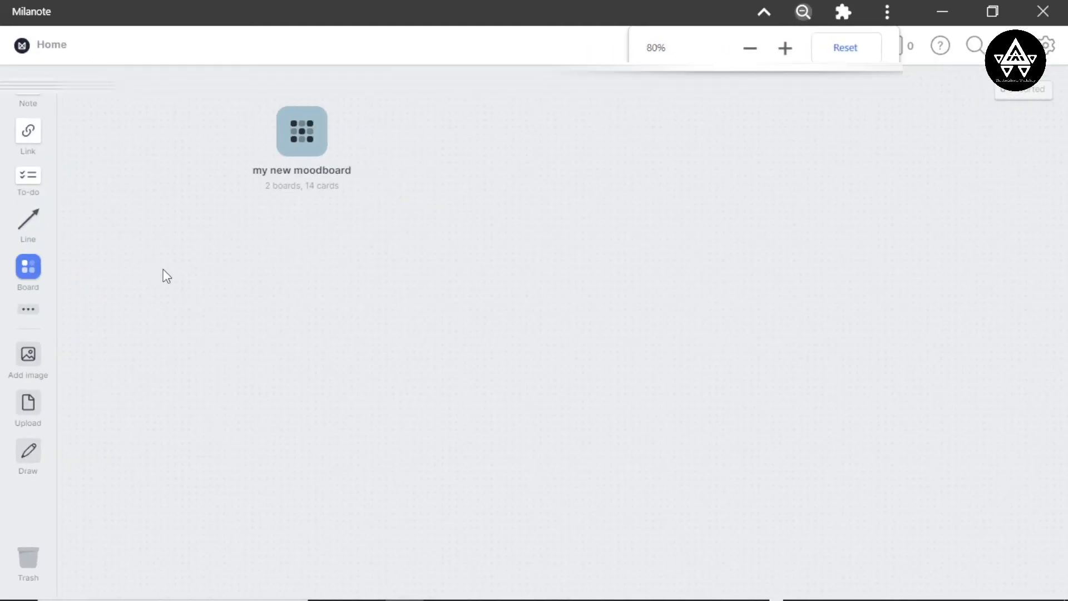